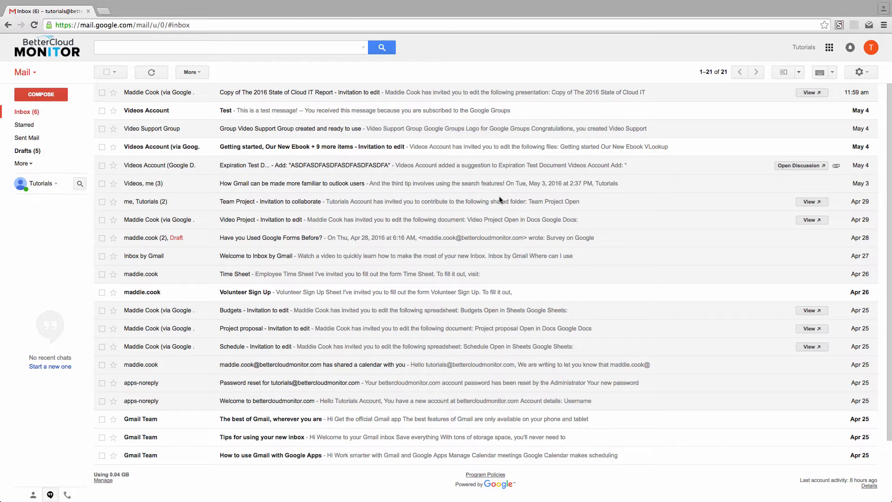
pyautogui.moveTo(511, 200)
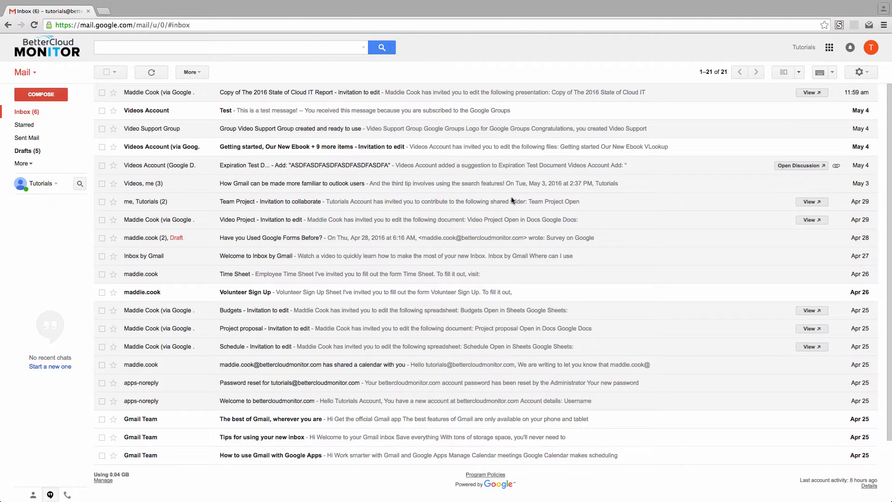
pyautogui.moveTo(521, 202)
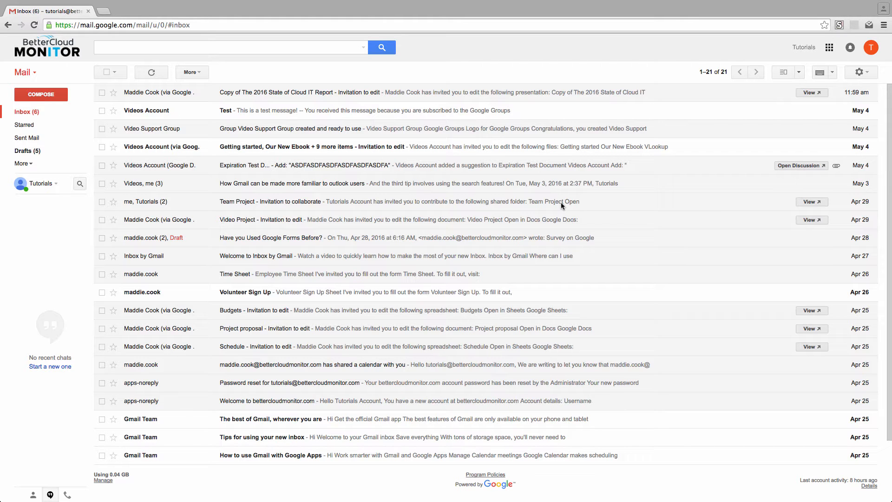
pyautogui.moveTo(715, 87)
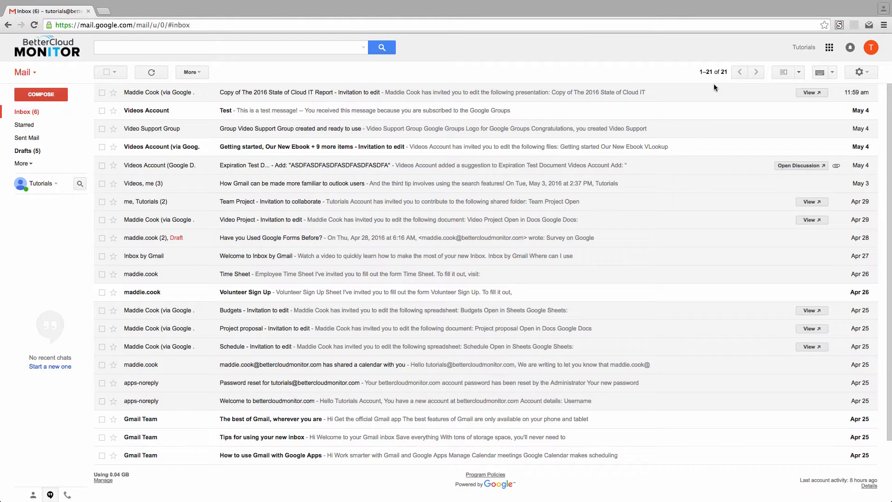
# - Review the Labs section of Gmail Settings for the Canned Responses feature
pyautogui.click(859, 71)
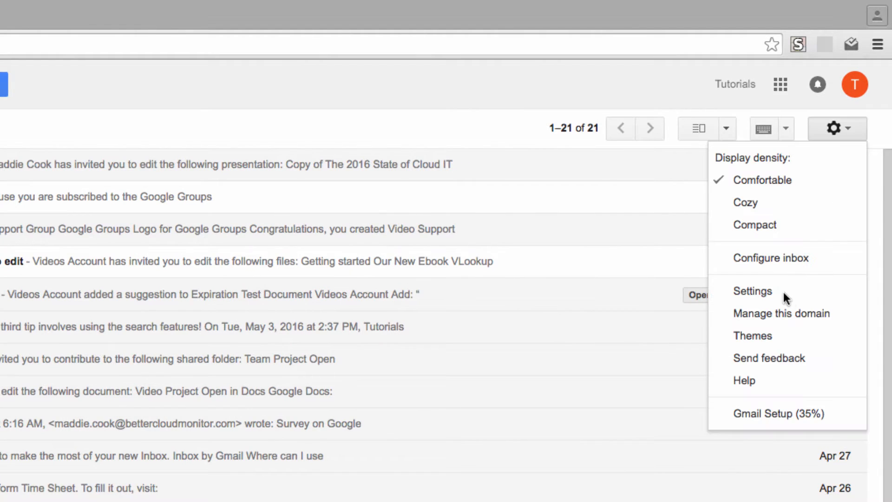
pyautogui.click(752, 291)
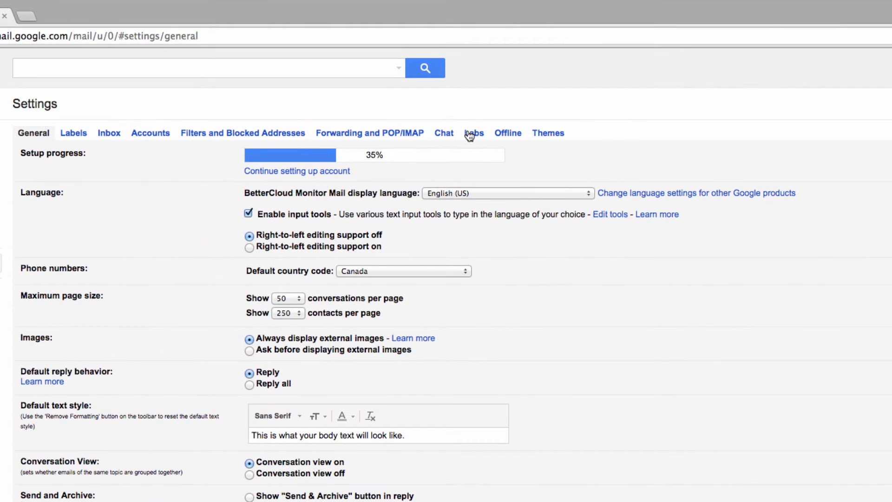
pyautogui.click(473, 133)
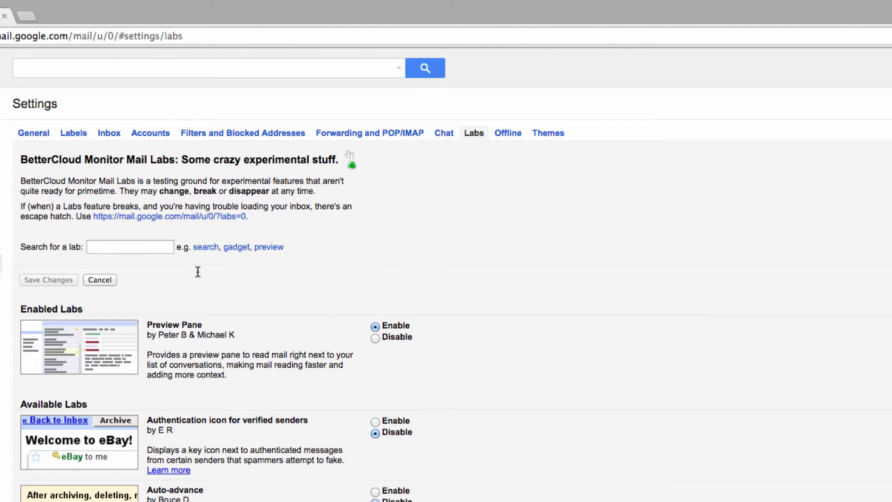
pyautogui.scroll(-3)
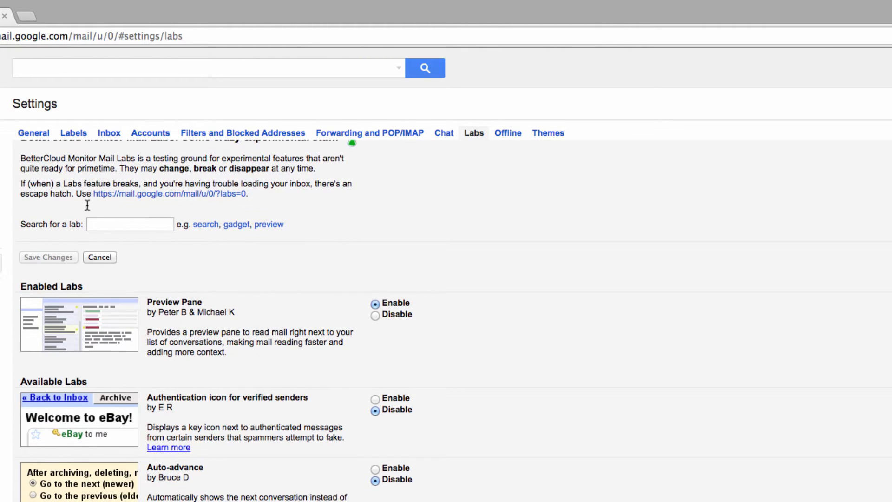
pyautogui.scroll(-3)
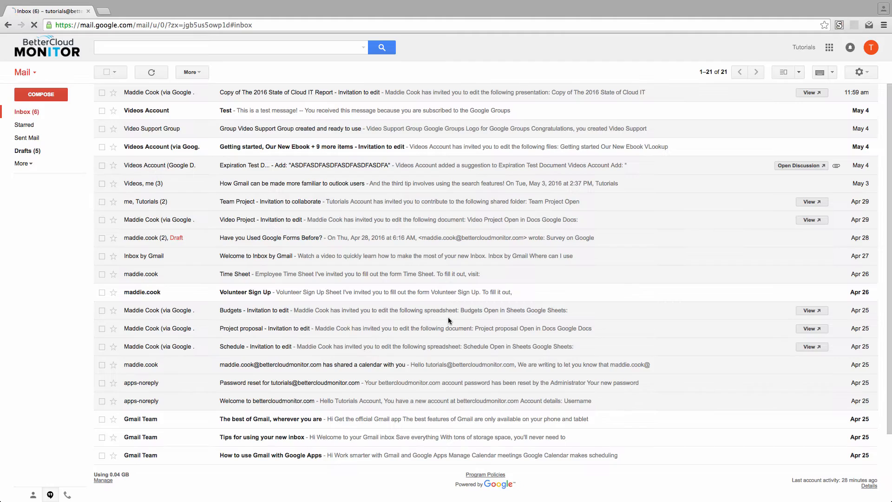
# - Draft a new message with the thank-you-for-your-inquiry text promising a reply within 24 hours
pyautogui.click(40, 94)
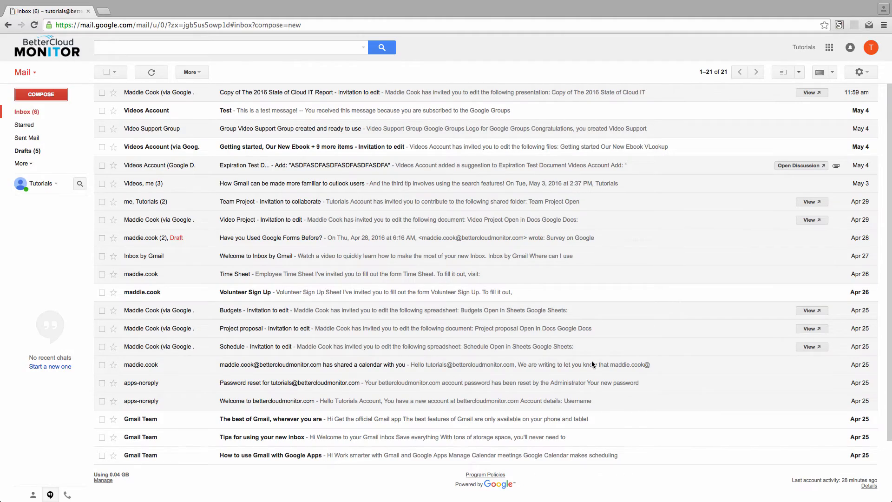
pyautogui.write('Thanks so much for your')
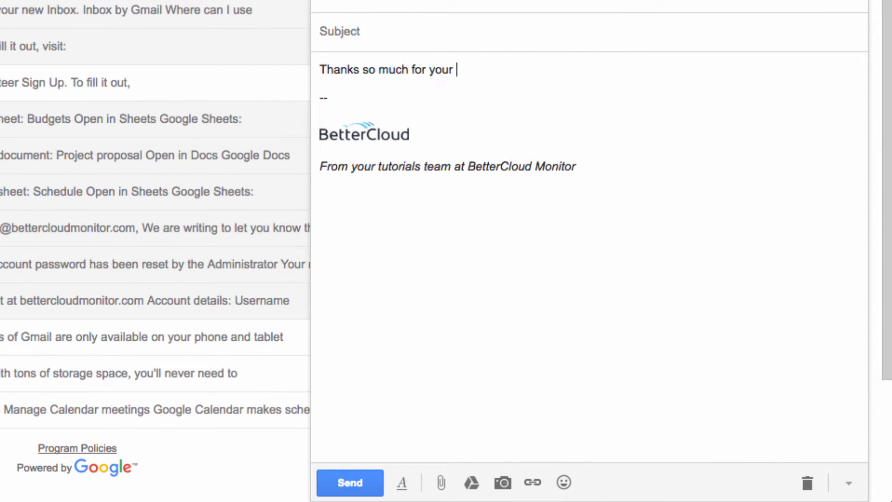
pyautogui.write("inquiry! We field a lot of questions every day, but we'll do our absolute best to get back to you within 24 hours.")
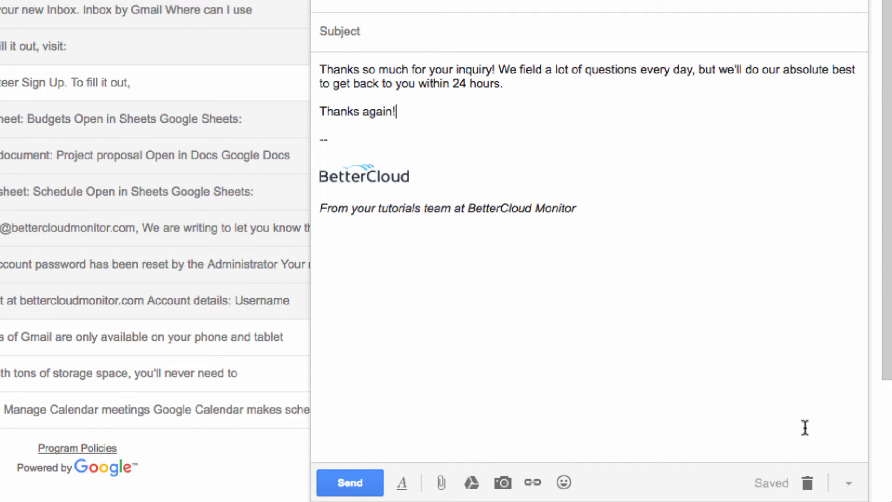
pyautogui.click(848, 483)
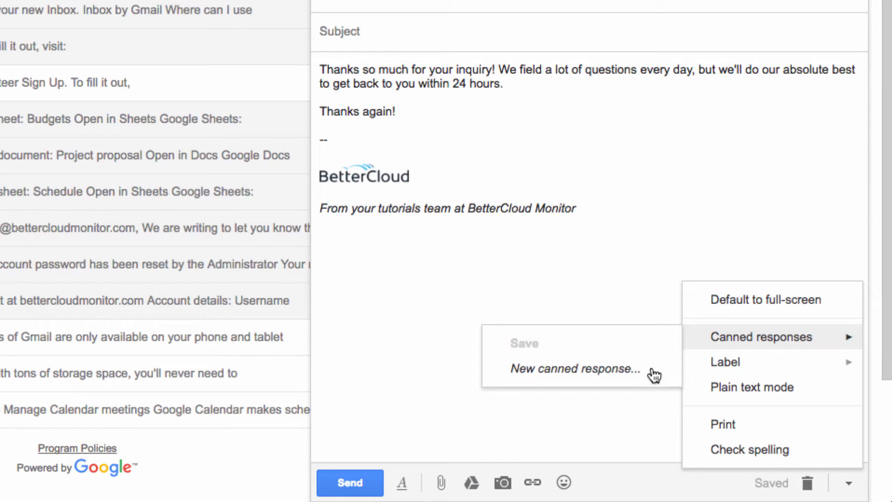
# - Save the draft as a new canned response named 'Test Response'
pyautogui.click(574, 369)
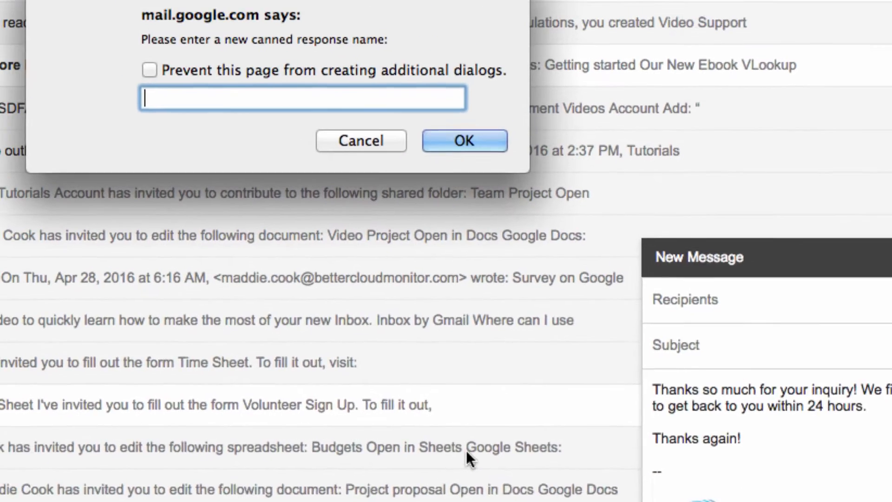
pyautogui.write('Test')
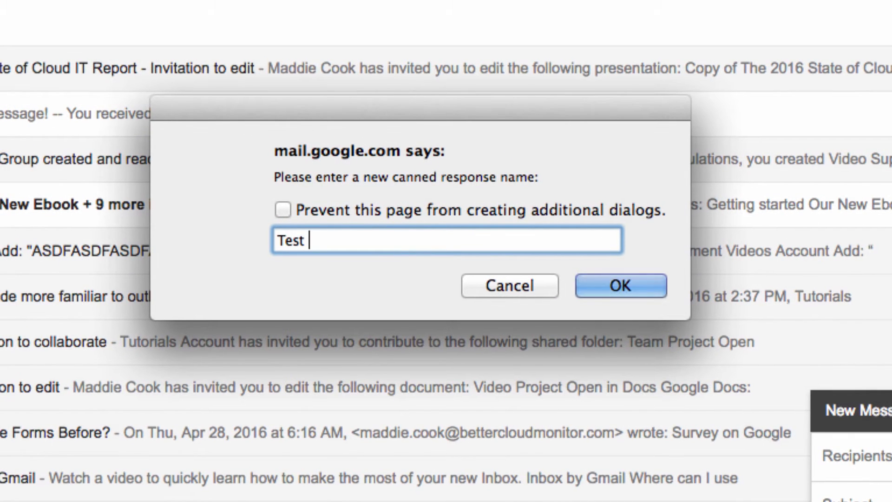
pyautogui.write('Response')
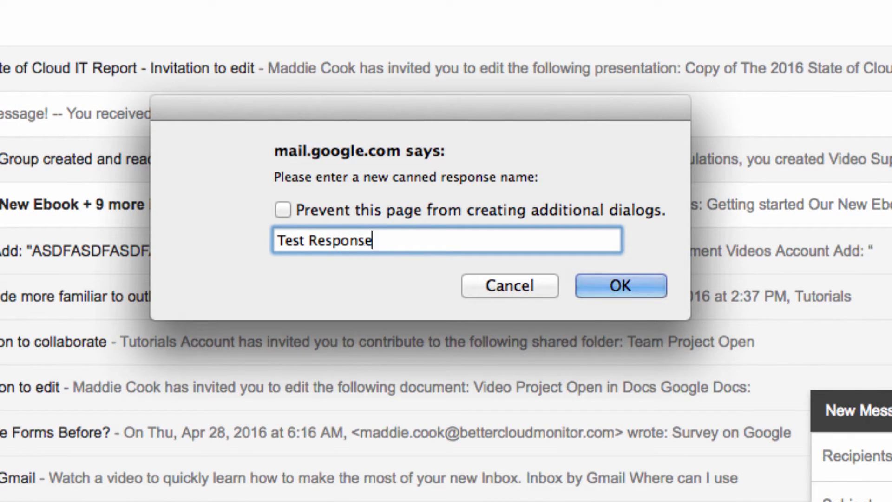
pyautogui.click(620, 285)
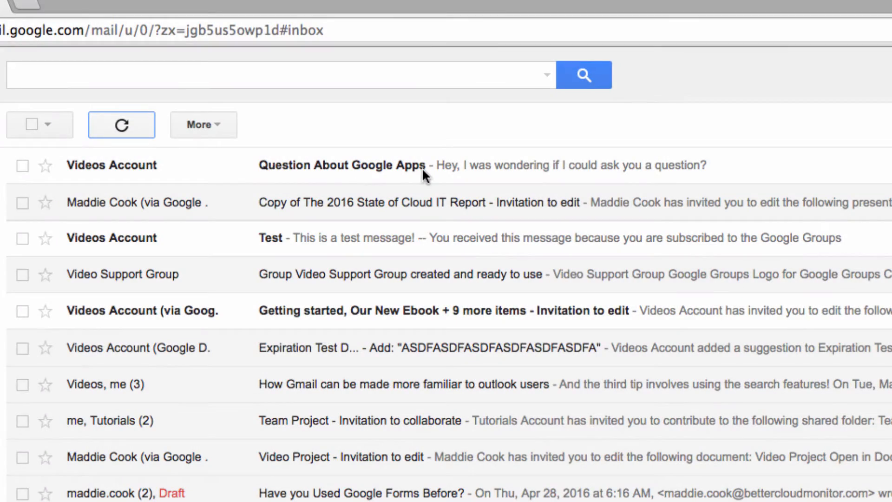
pyautogui.moveTo(386, 171)
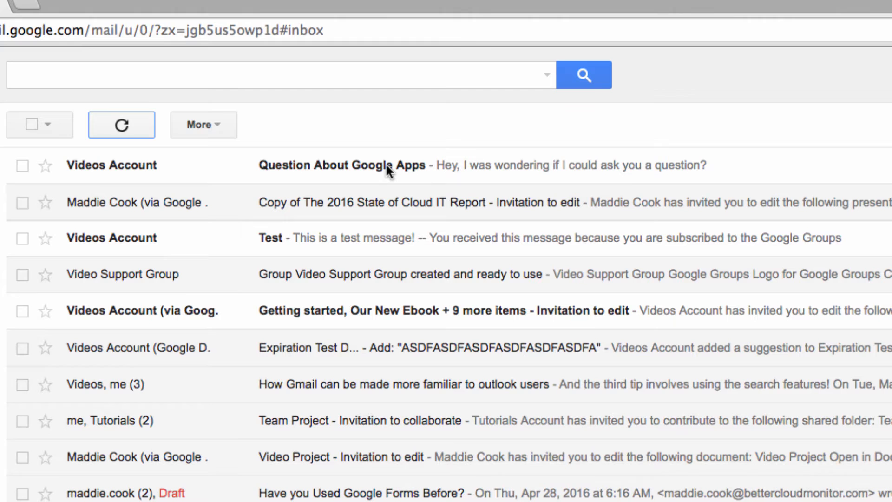
# - Start a filter from the message matching subject 'Question About Google Apps'
pyautogui.click(339, 165)
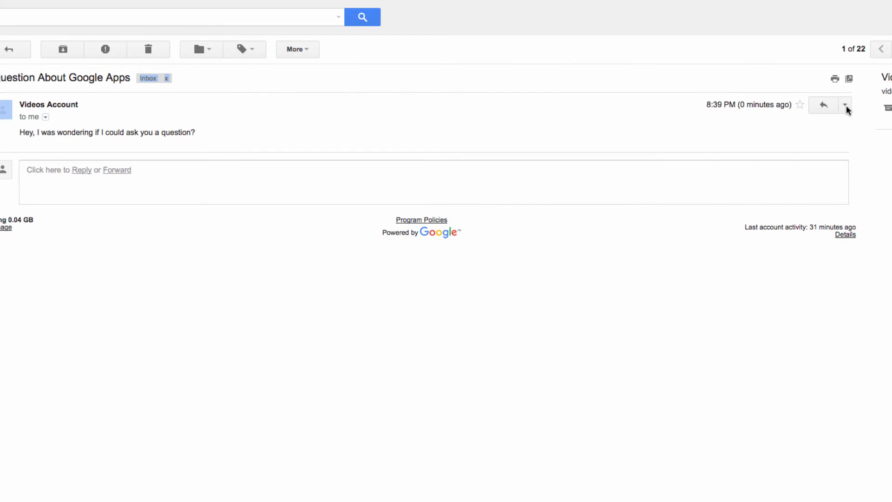
pyautogui.click(845, 105)
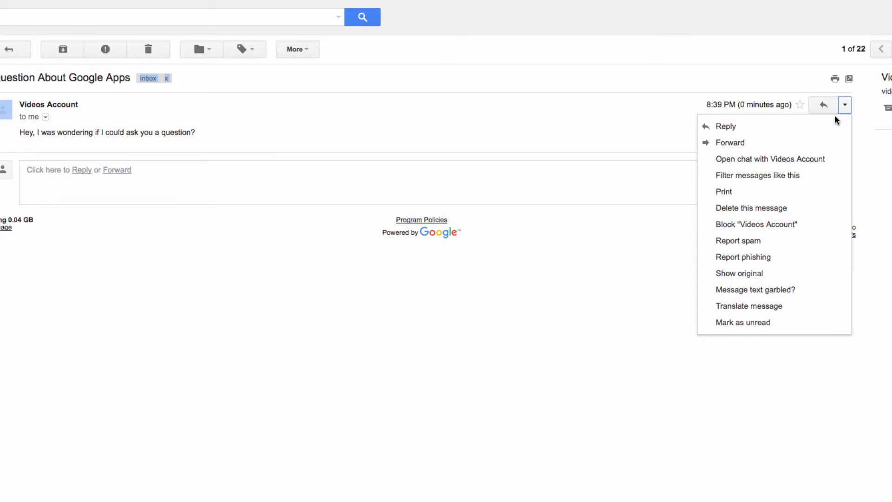
pyautogui.click(756, 175)
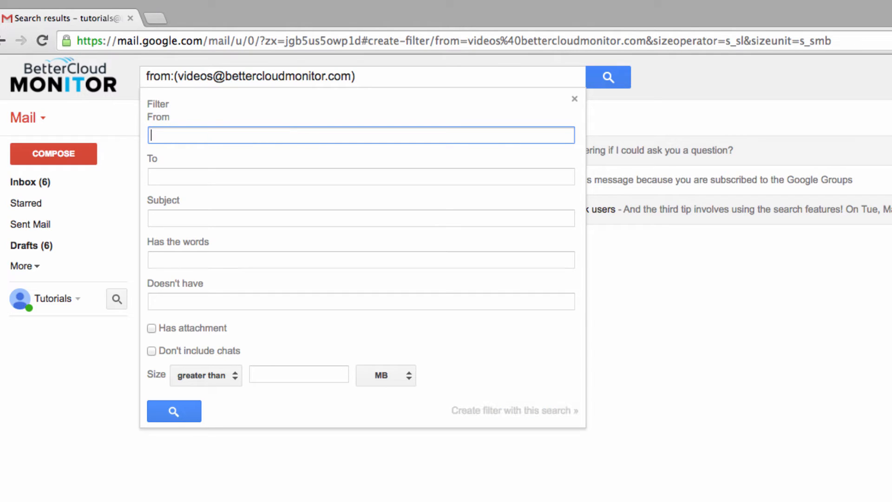
pyautogui.write('Question About Google Apps')
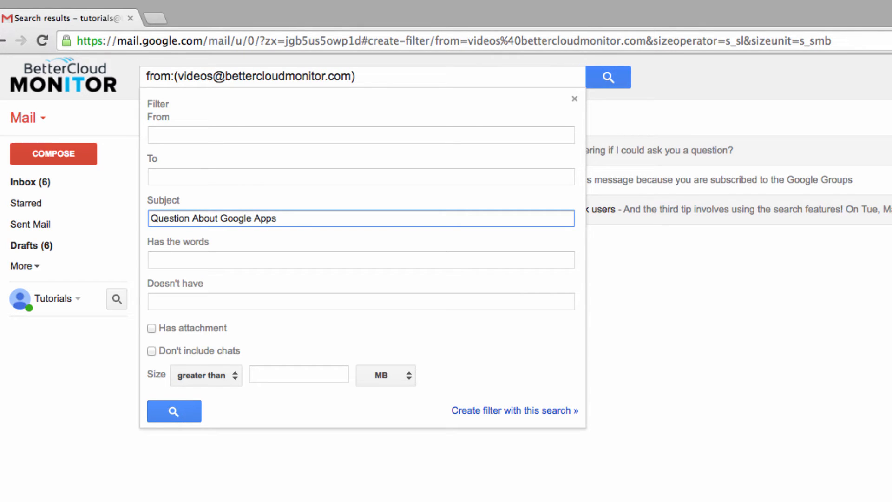
# - Set the filter to send the 'Test Response' canned response and create it
pyautogui.click(514, 410)
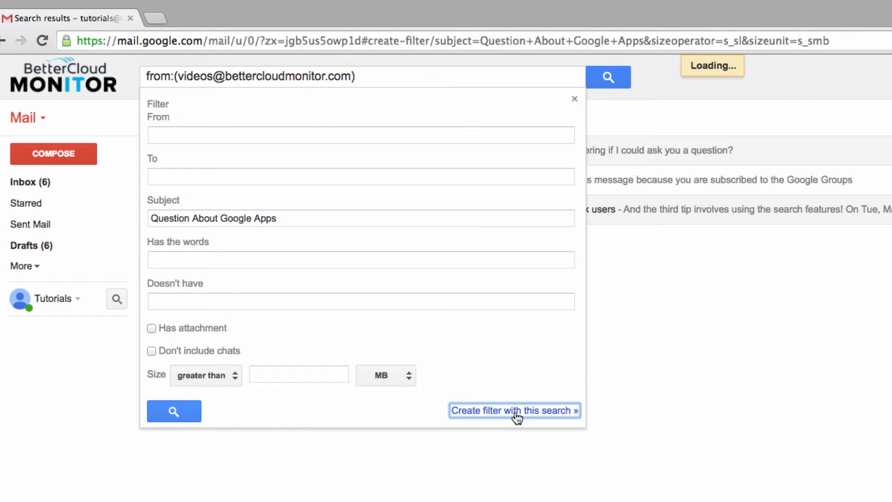
pyautogui.click(514, 410)
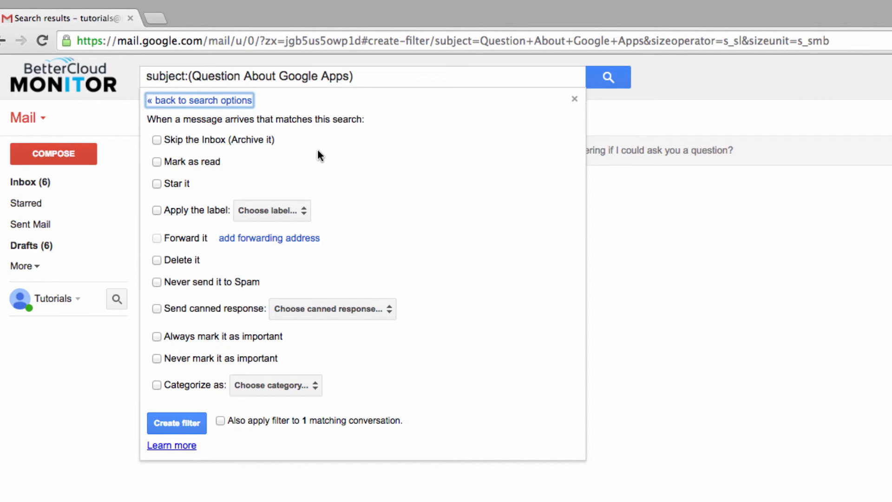
pyautogui.moveTo(268, 278)
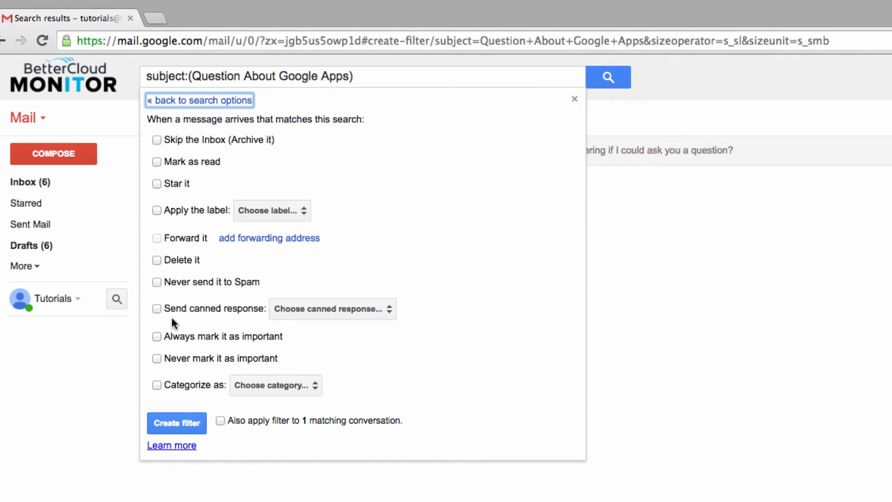
pyautogui.moveTo(151, 325)
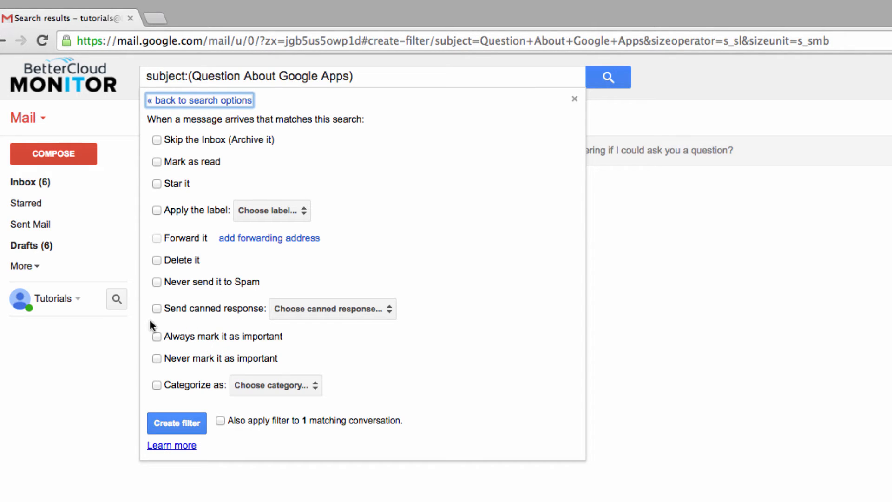
pyautogui.moveTo(255, 327)
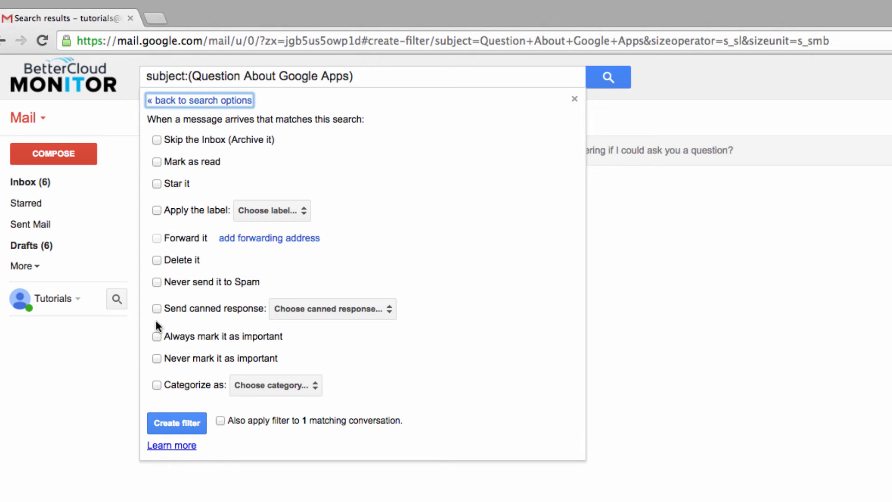
pyautogui.click(157, 308)
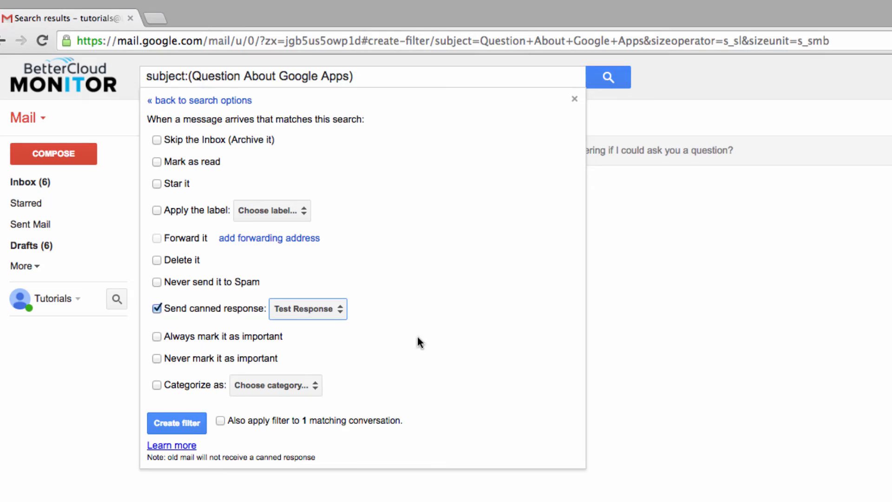
pyautogui.click(176, 423)
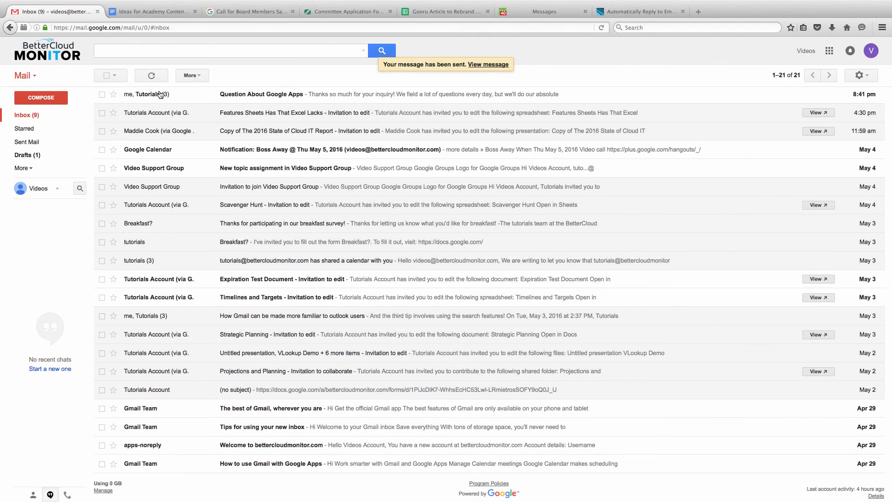
pyautogui.moveTo(203, 36)
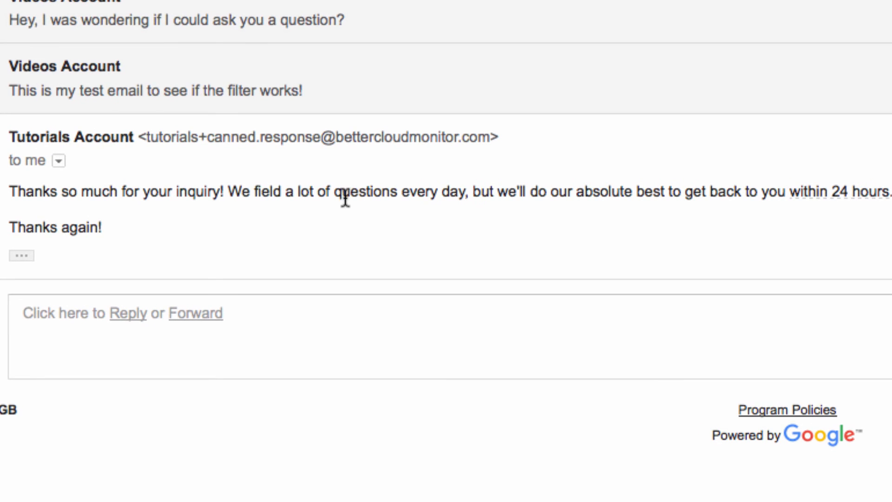
pyautogui.moveTo(41, 143)
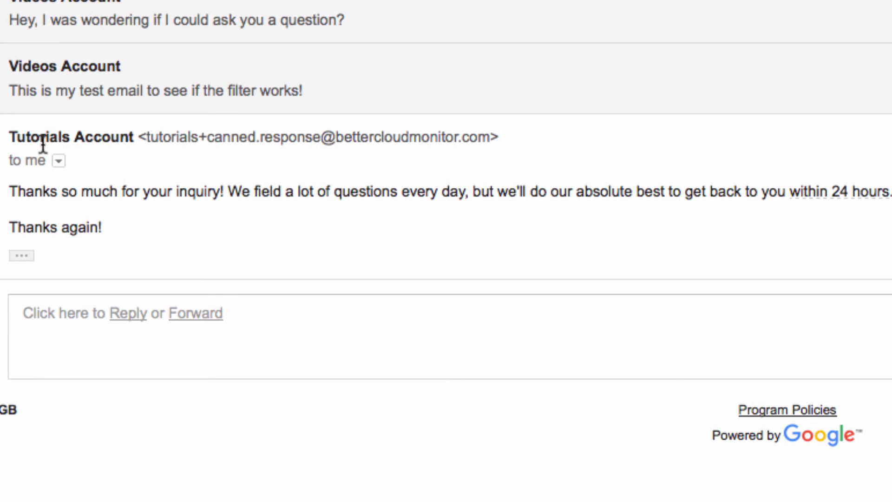
pyautogui.moveTo(262, 128)
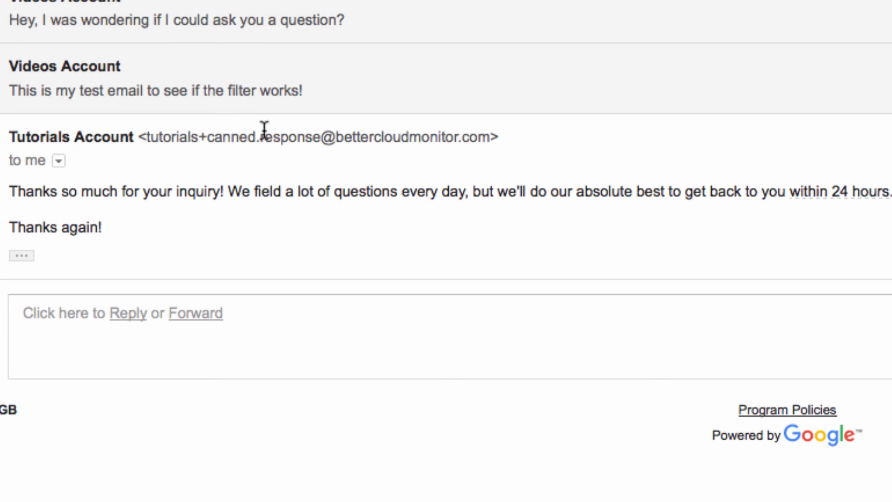